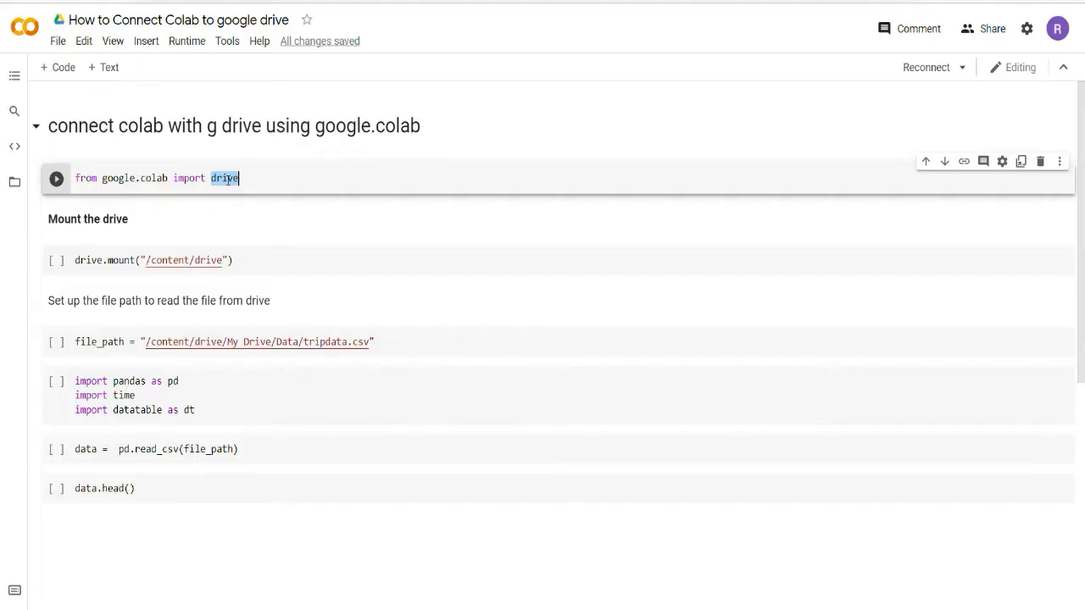
Search Google for 'google colab' and open the Google Colab result
left_click(240, 178)
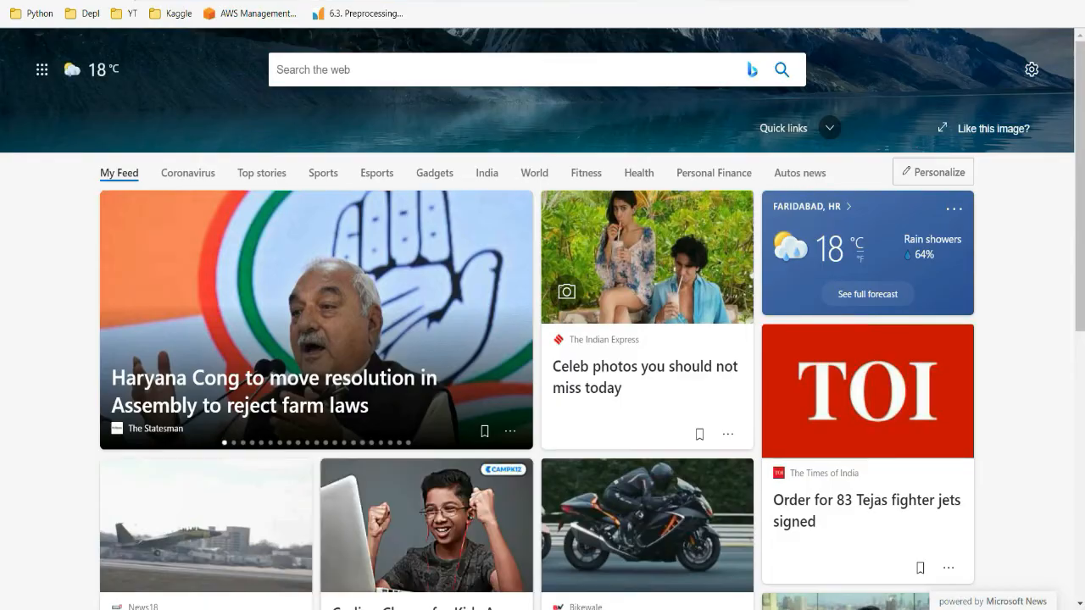
type("google colab")
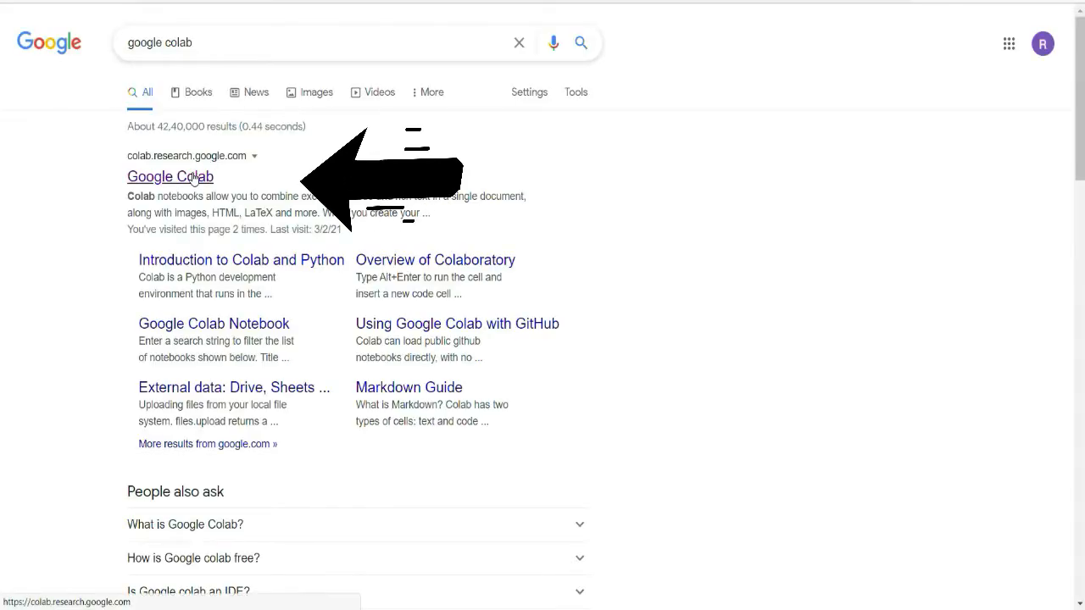
left_click(169, 176)
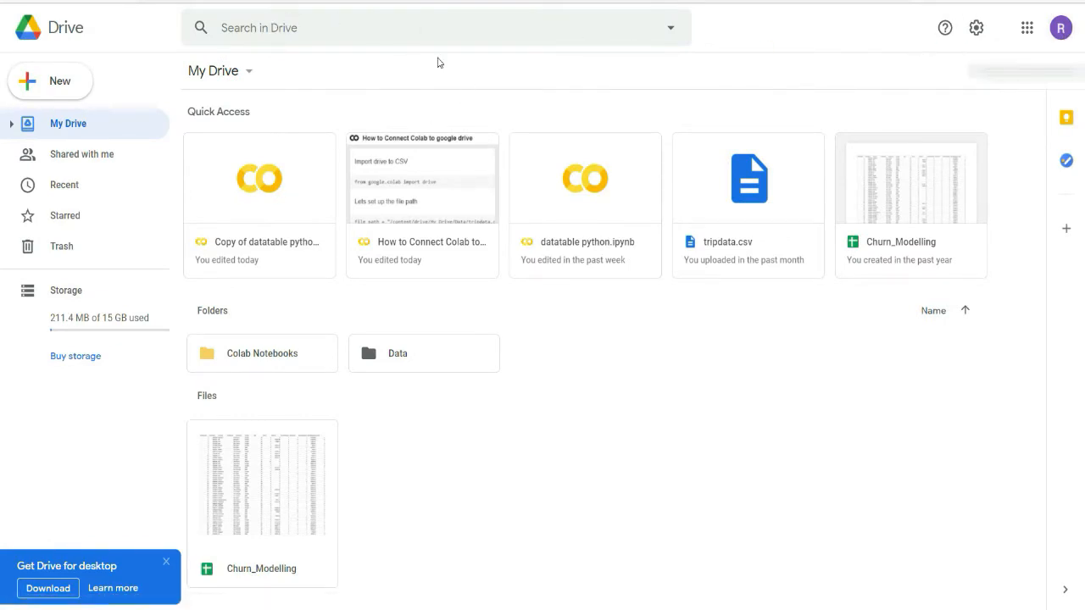
Open the 'How to Connect Colab to google drive' notebook from My Drive
double_click(421, 178)
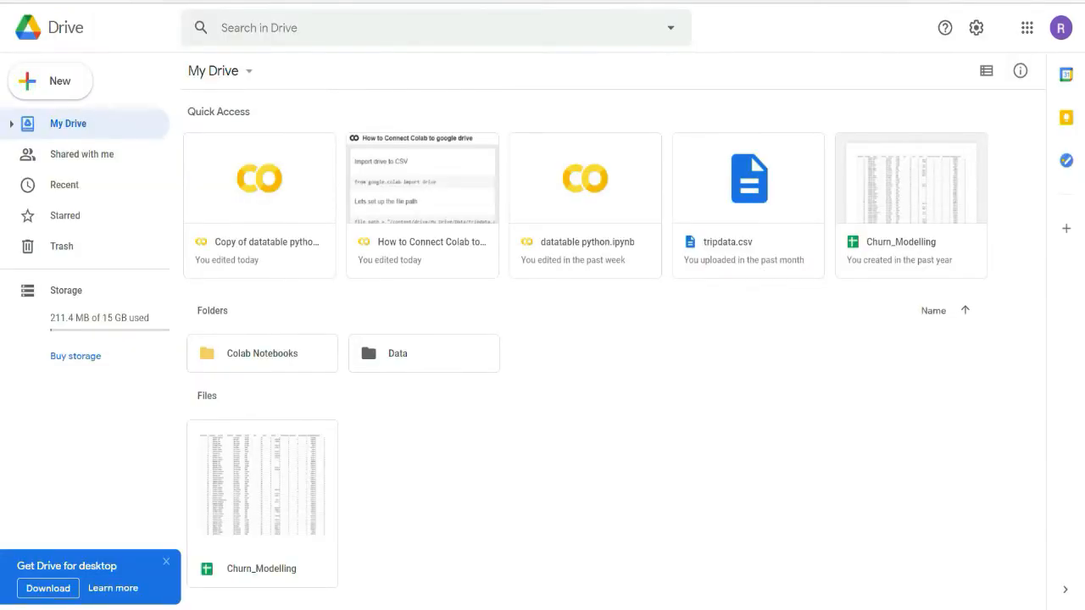
double_click(421, 178)
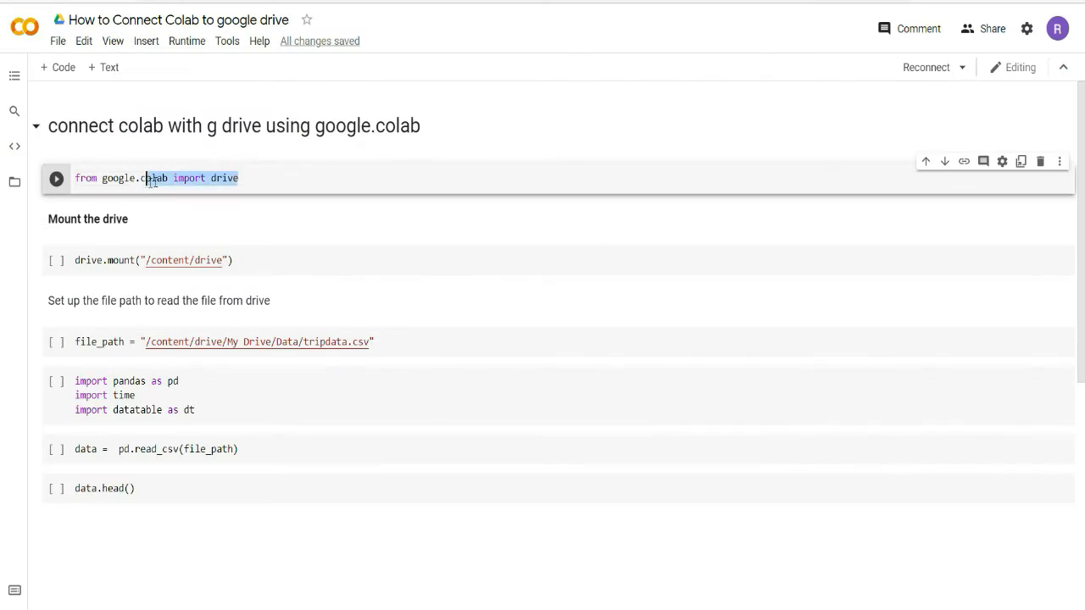
Run the 'from google.colab import drive' cell and wait for the runtime to connect
double_click(188, 178)
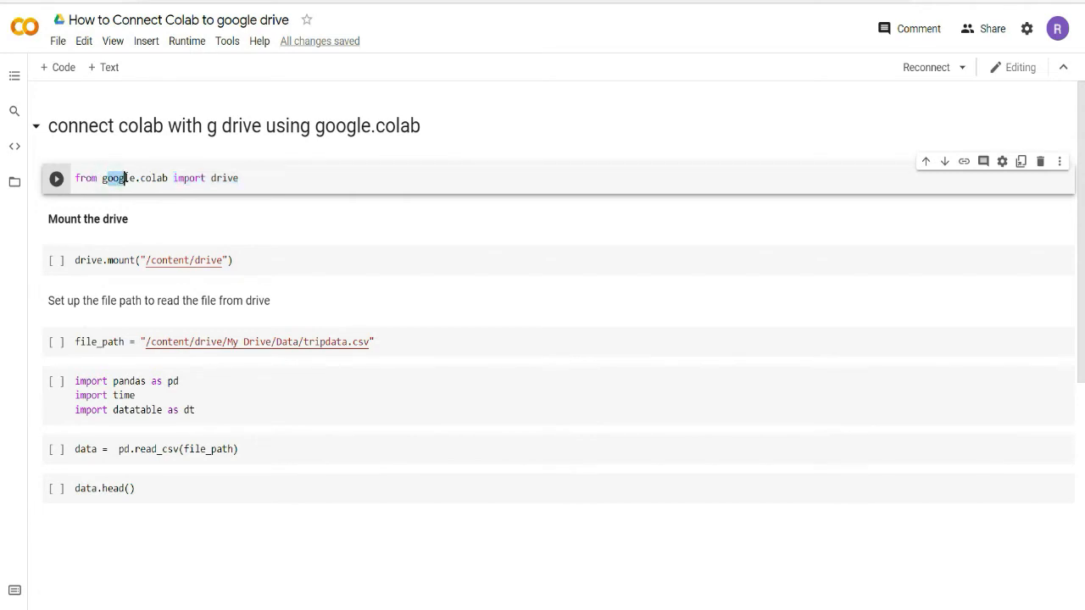
left_click(55, 178)
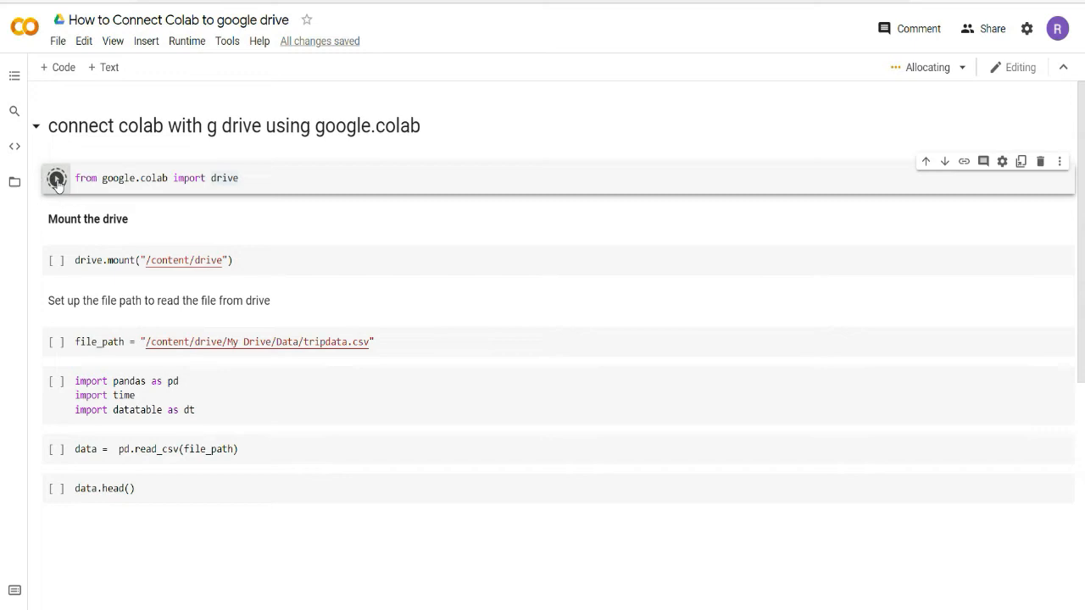
left_click(56, 178)
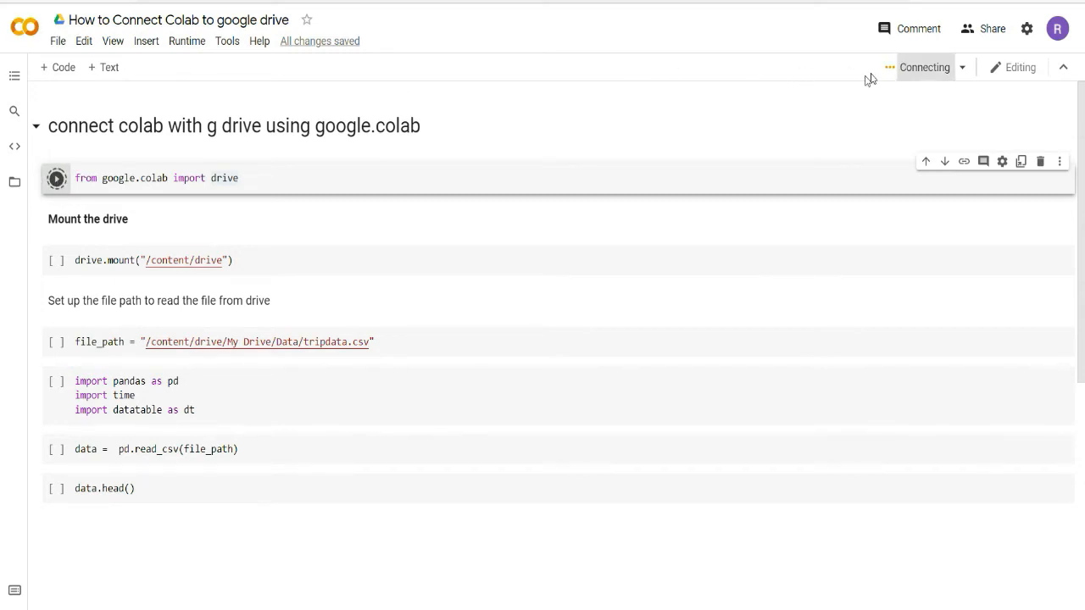
mouse_move(745, 82)
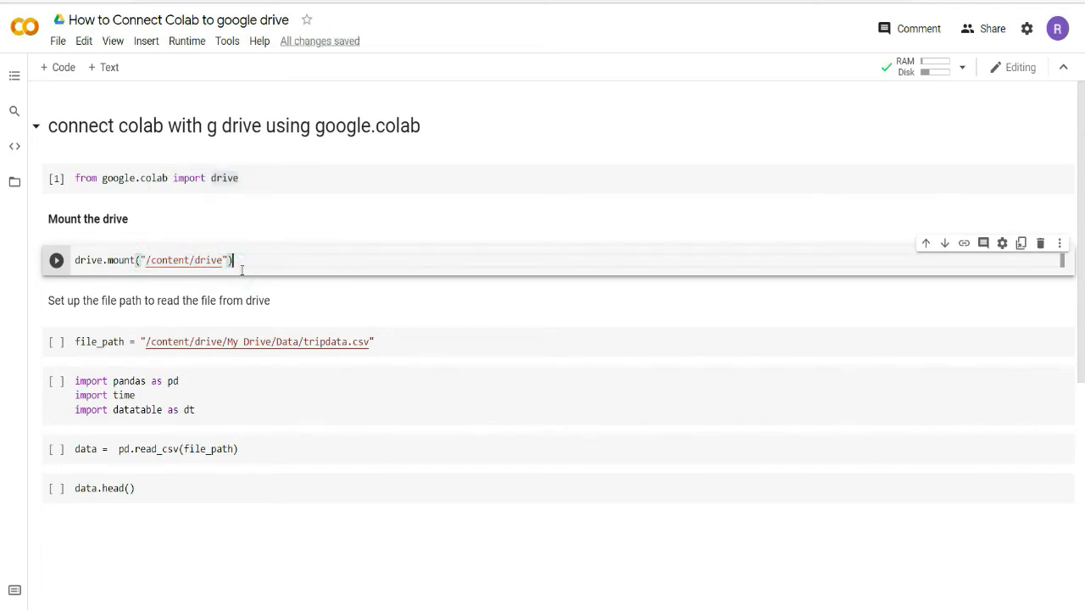
mouse_move(56, 260)
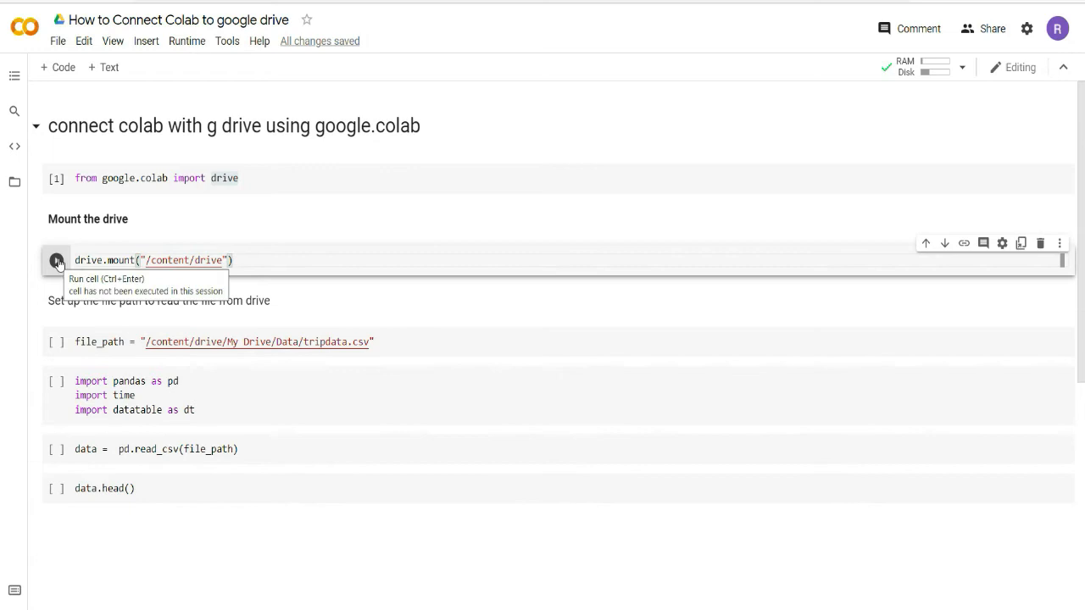
Run the drive.mount cell and follow its Google authorization link
left_click(57, 261)
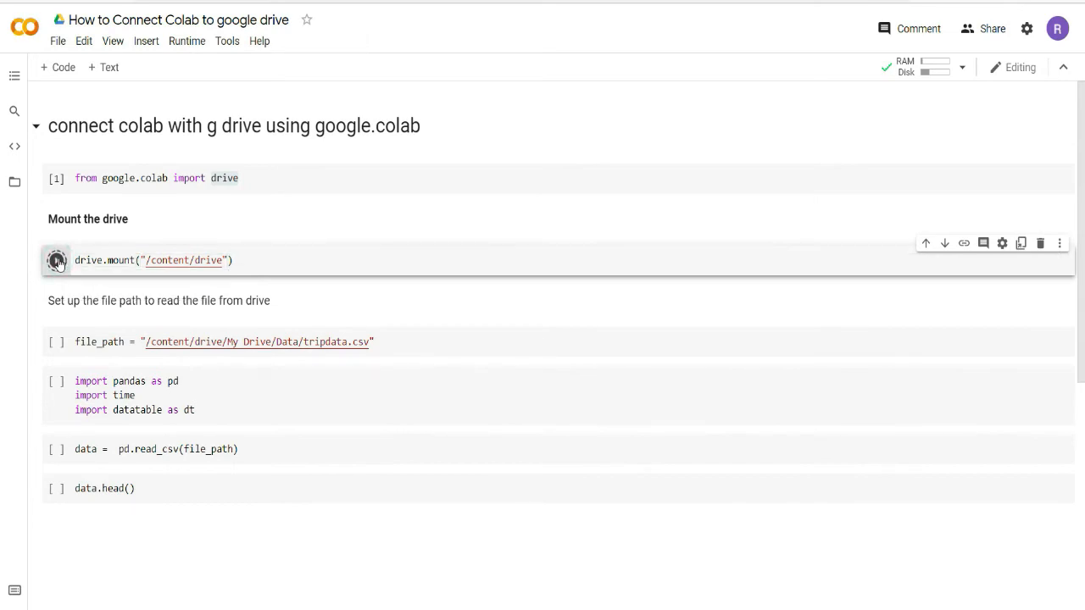
left_click(56, 260)
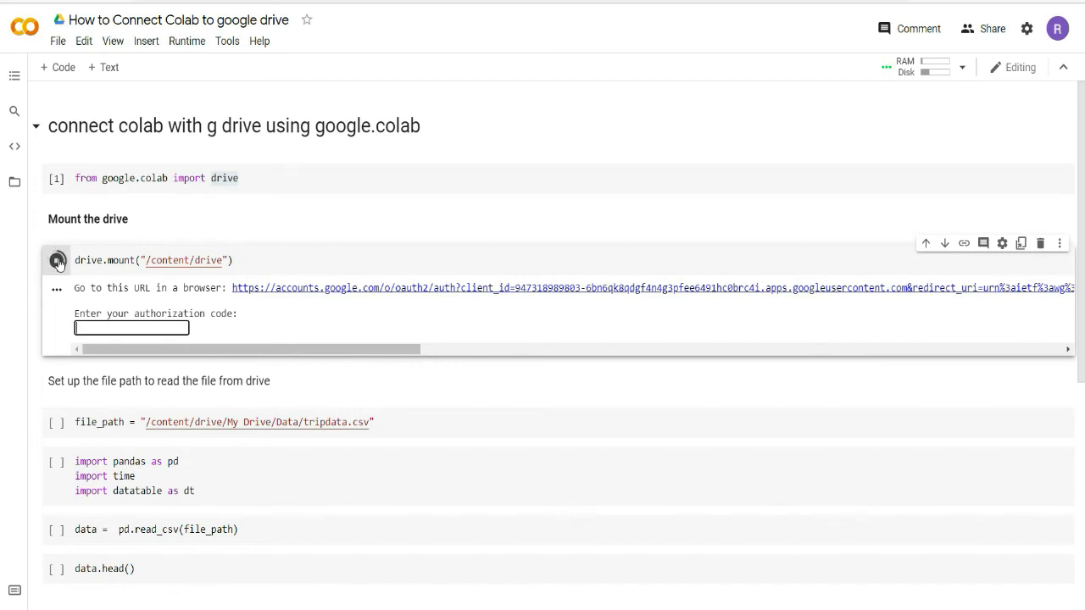
mouse_move(310, 288)
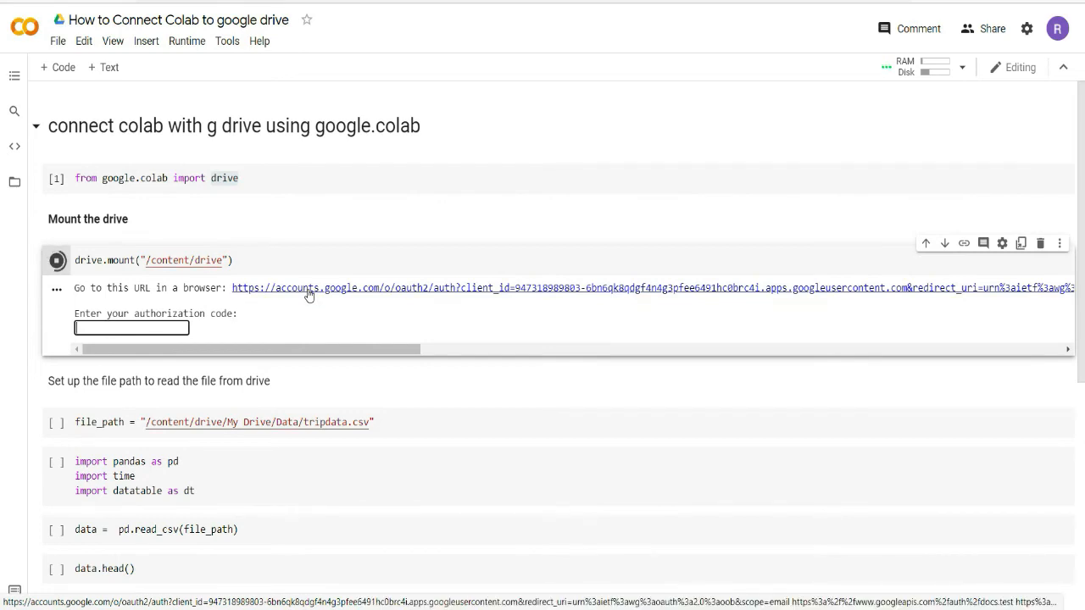
left_click(309, 287)
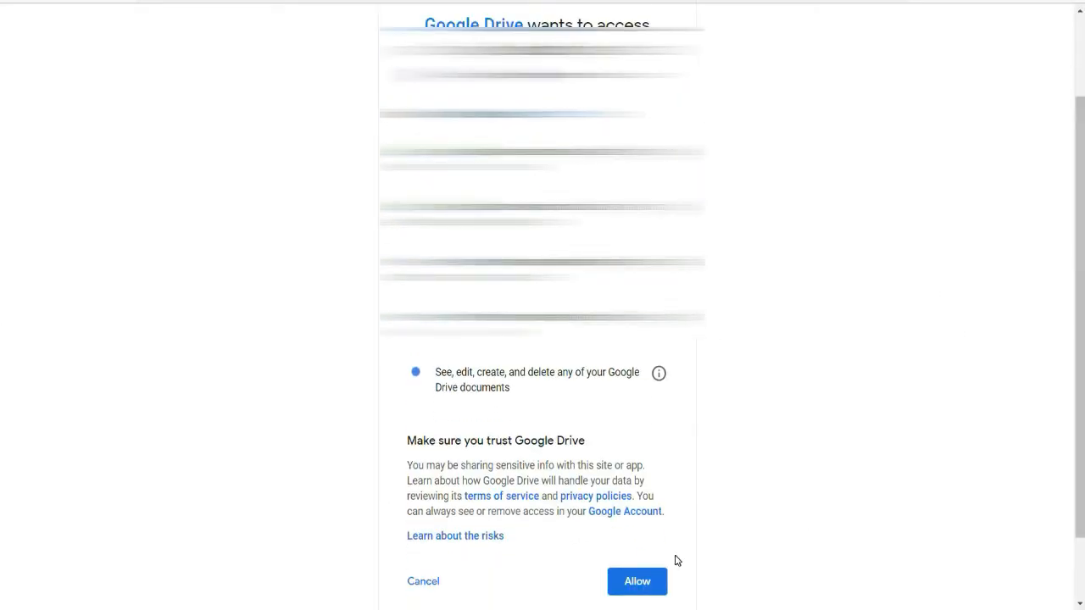
Allow Google Drive access and copy the displayed authorization code
left_click(637, 581)
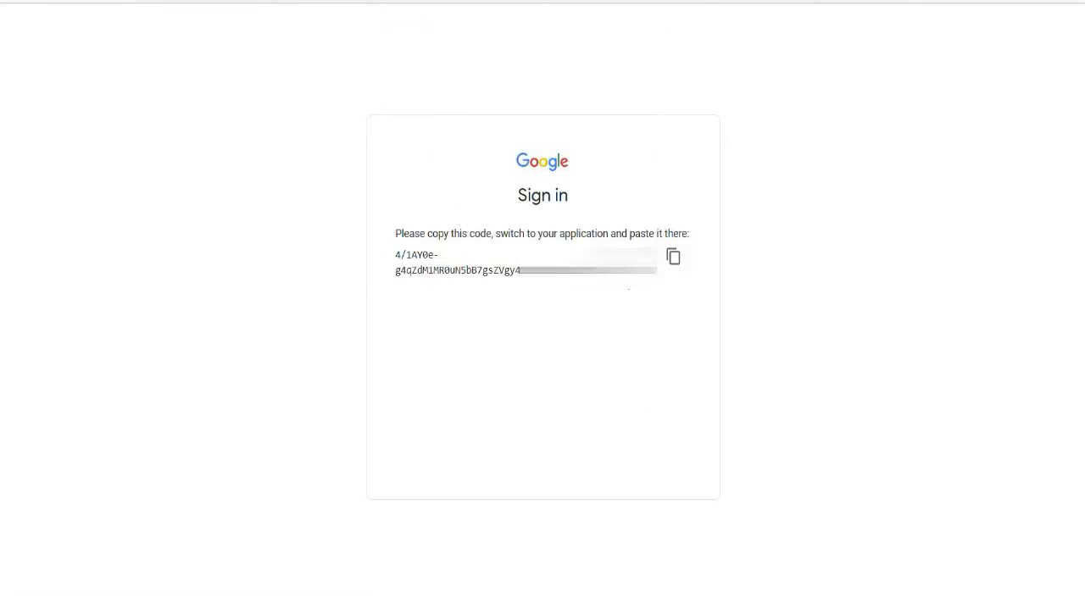
left_click(673, 256)
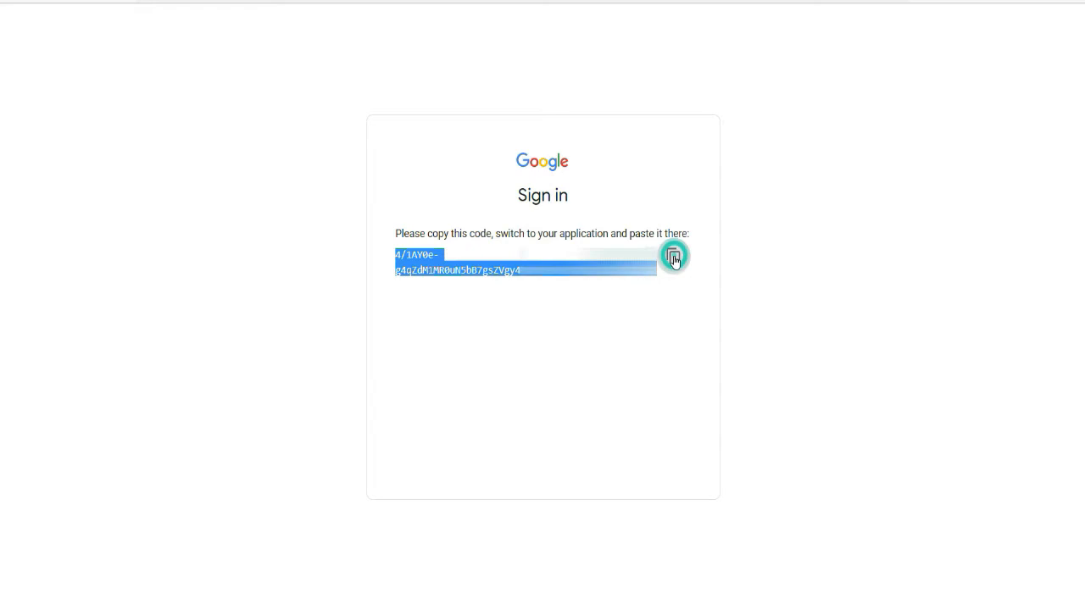
left_click(674, 256)
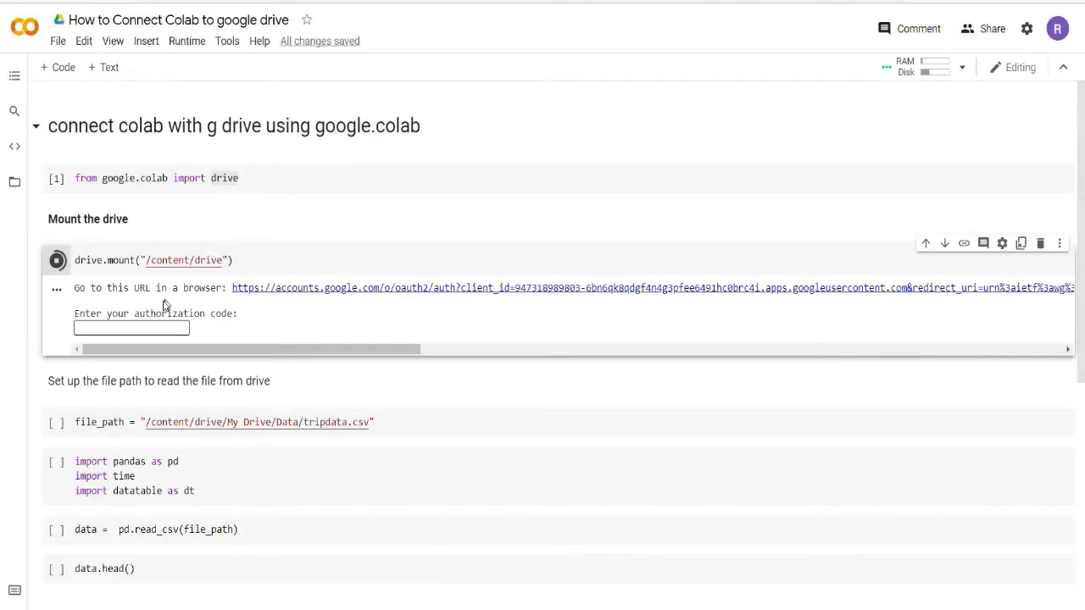
Paste the authorization code into the mount prompt to mount Drive at /content/drive
left_click(131, 328)
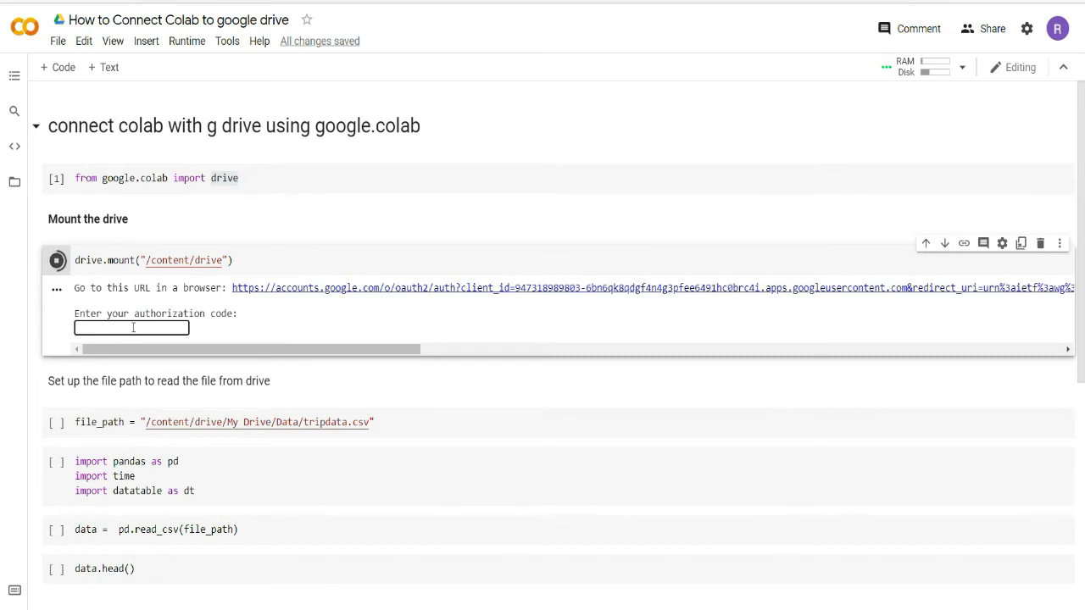
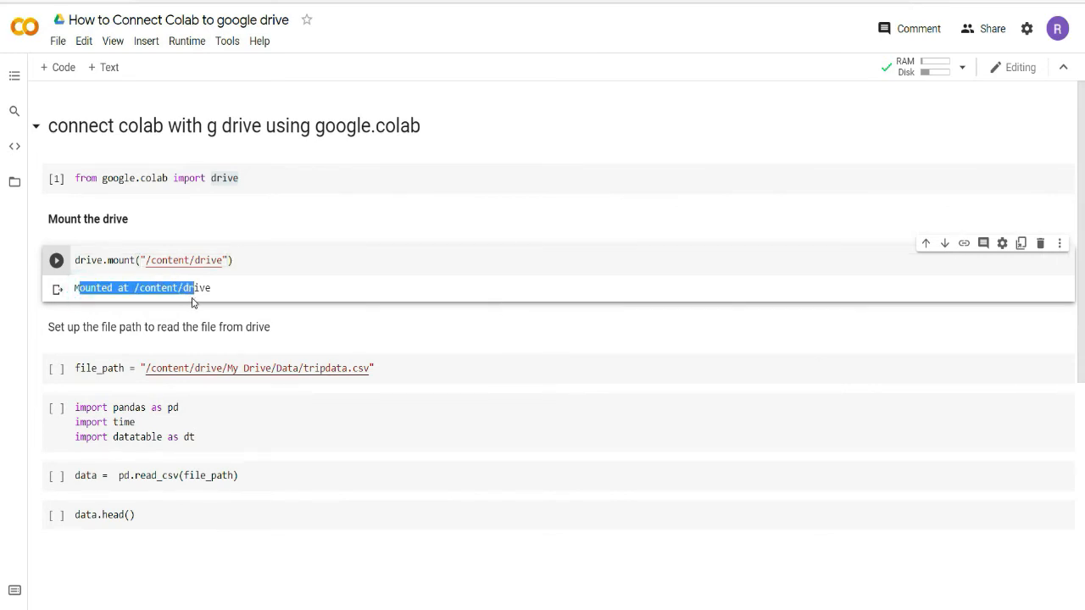
mouse_move(221, 298)
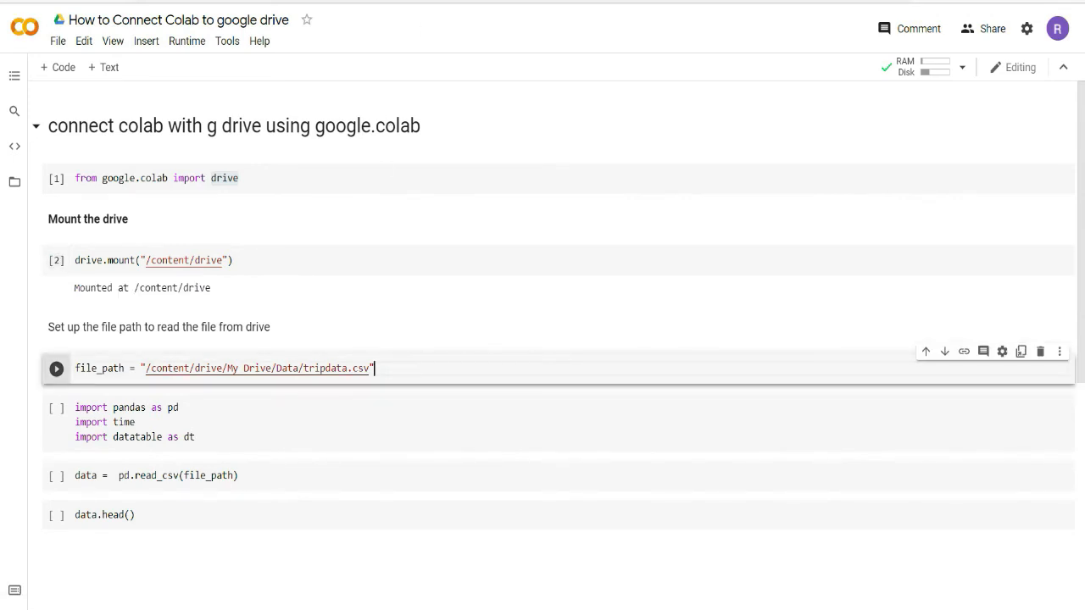
mouse_move(254, 368)
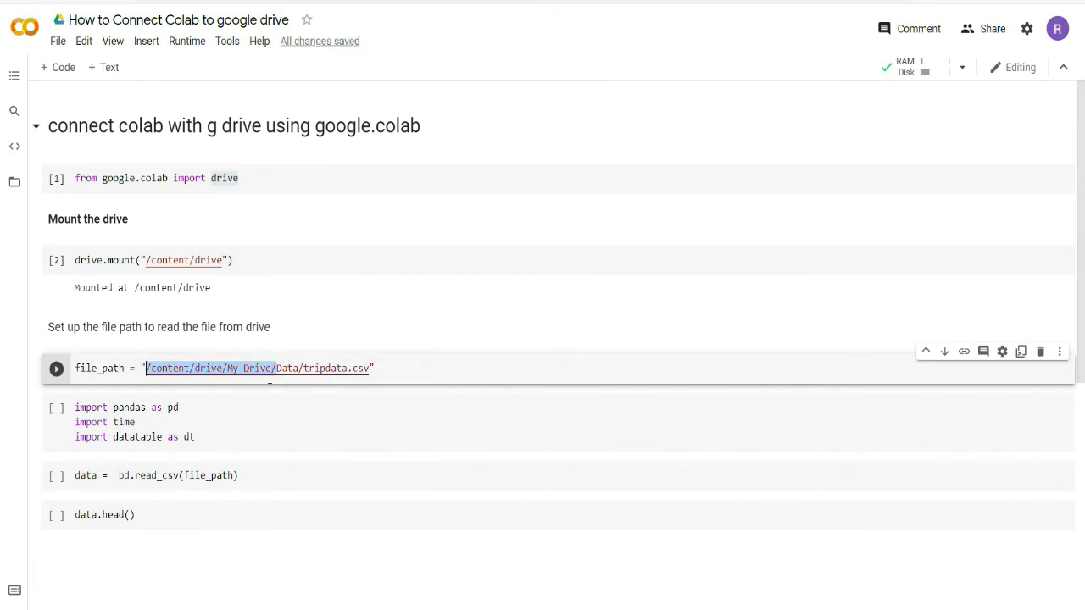
mouse_move(319, 57)
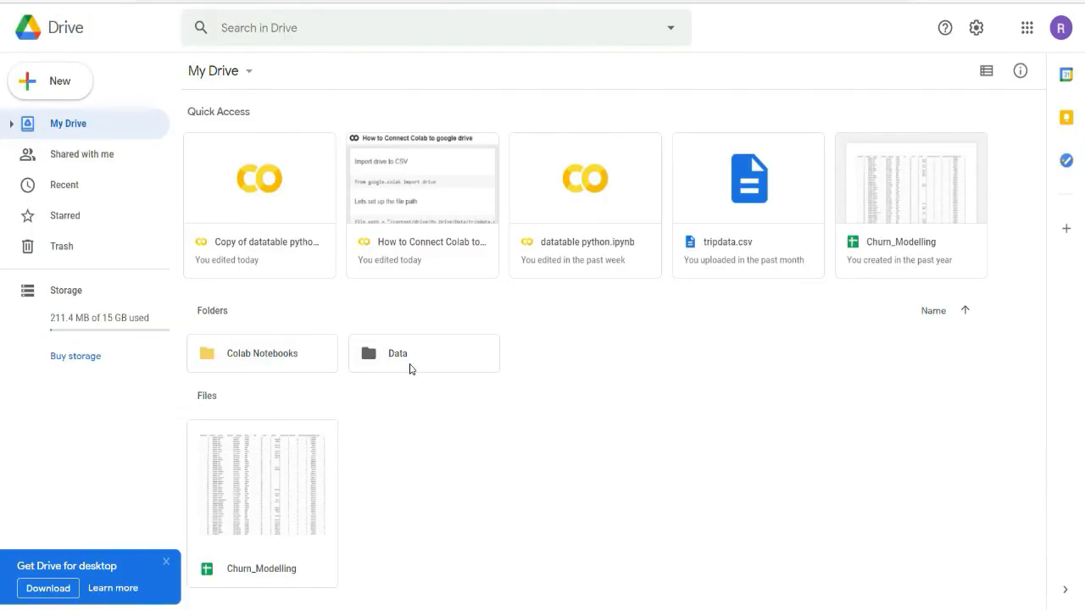
Open the Data folder in My Drive to confirm tripdata.csv is there
double_click(423, 353)
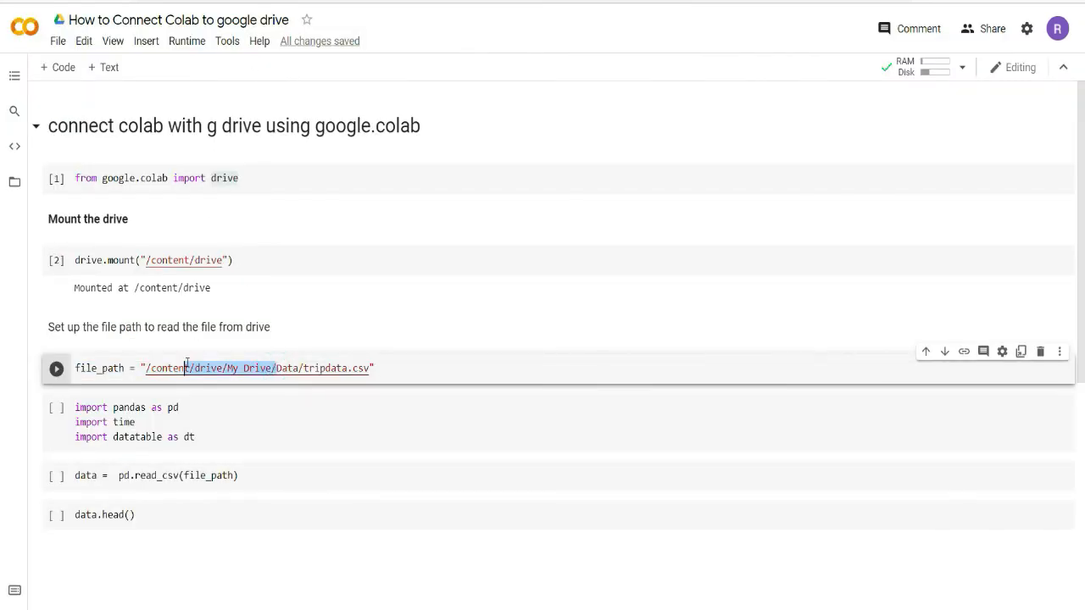
Check the path /content/drive/My Drive/Data/tripdata.csv and run the file_path cell
left_click(275, 368)
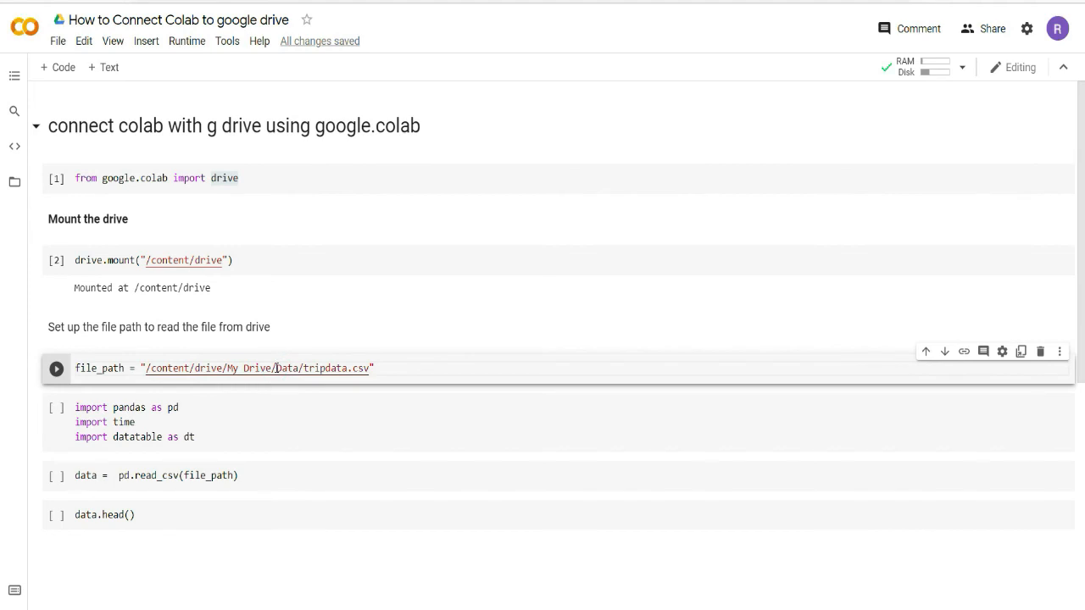
double_click(286, 367)
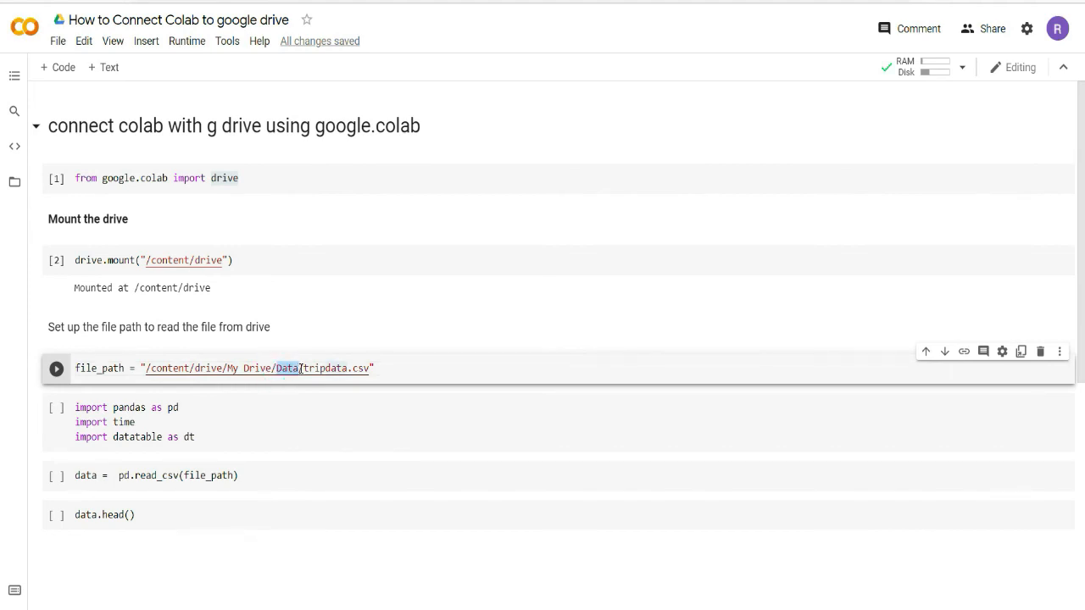
mouse_move(314, 367)
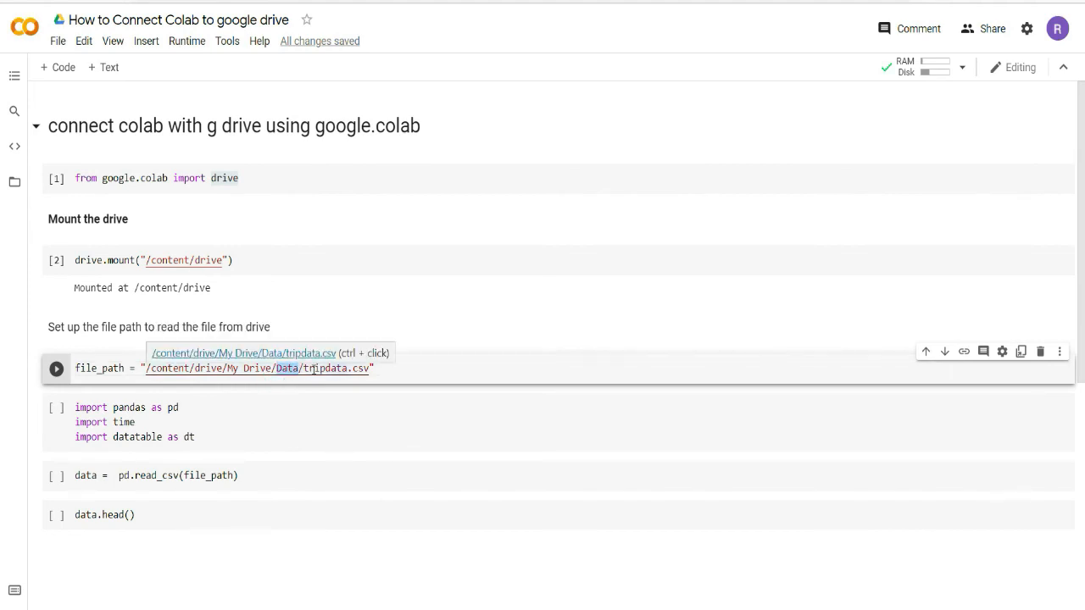
left_click(371, 367)
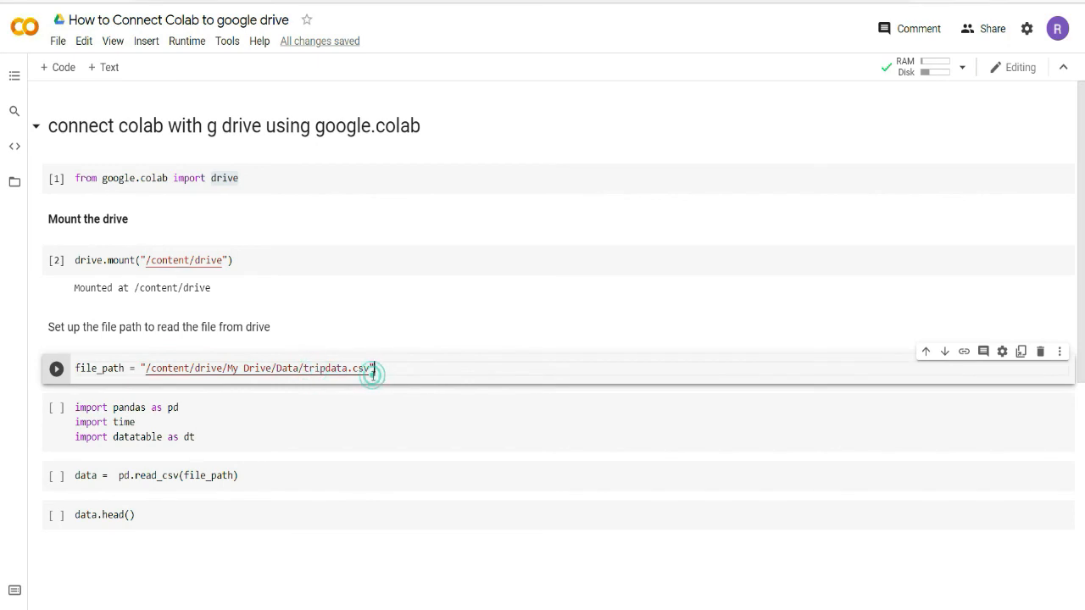
left_click(56, 367)
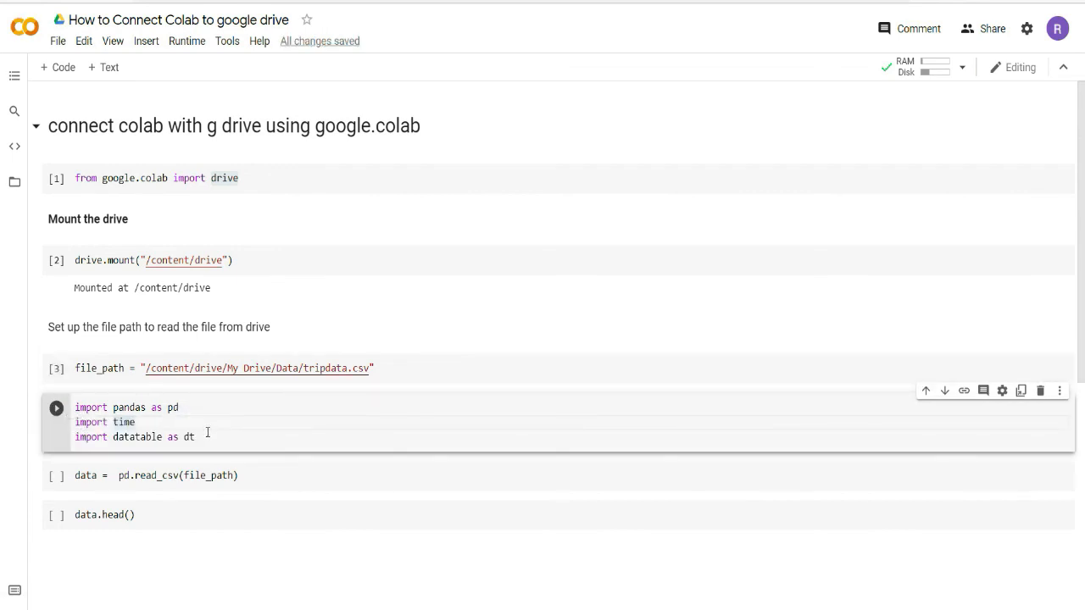
Import pandas, read tripdata.csv with pd.read_csv, and preview it with data.head()
key("ctrl+shift+k")
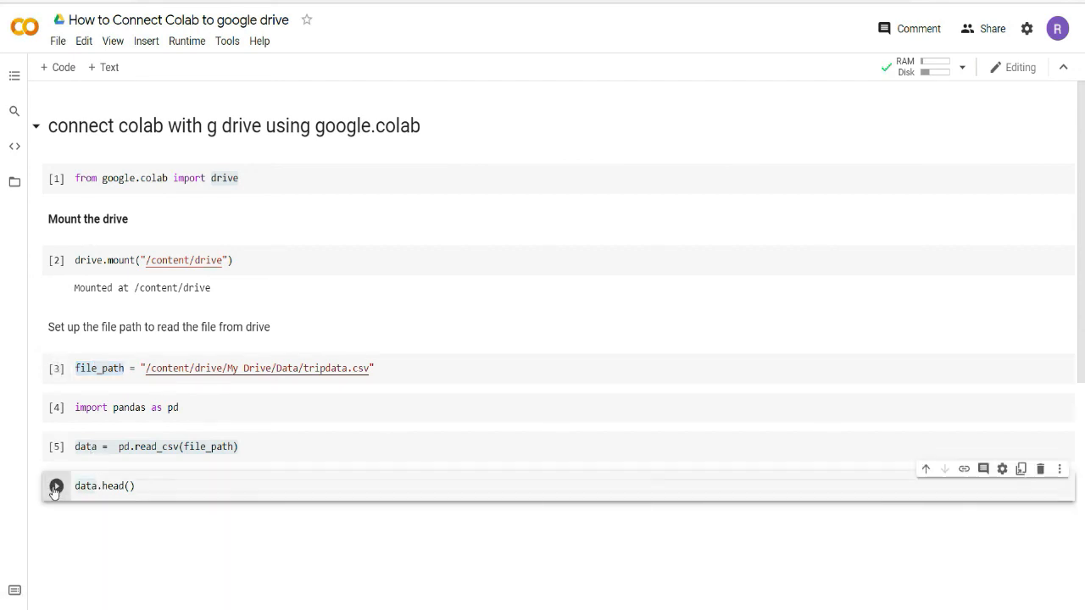
left_click(56, 485)
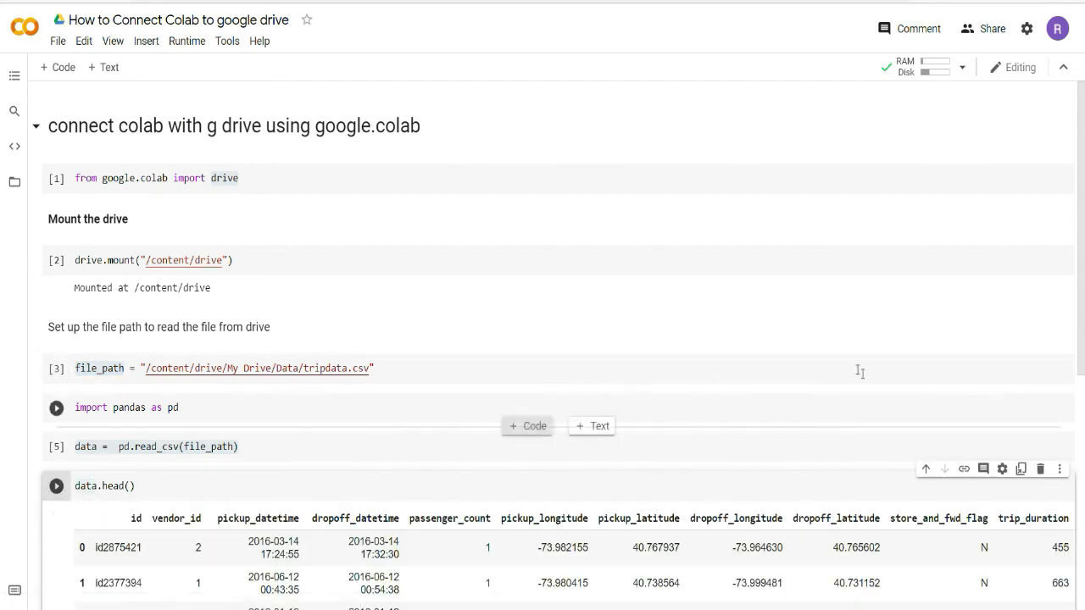
scroll("down", 3)
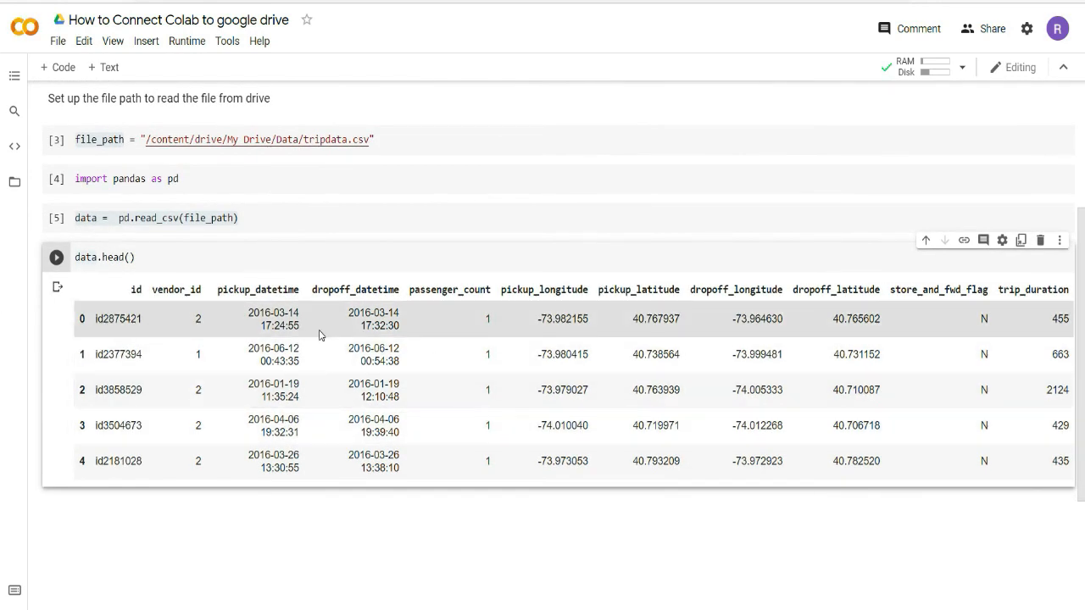
scroll("up", 3)
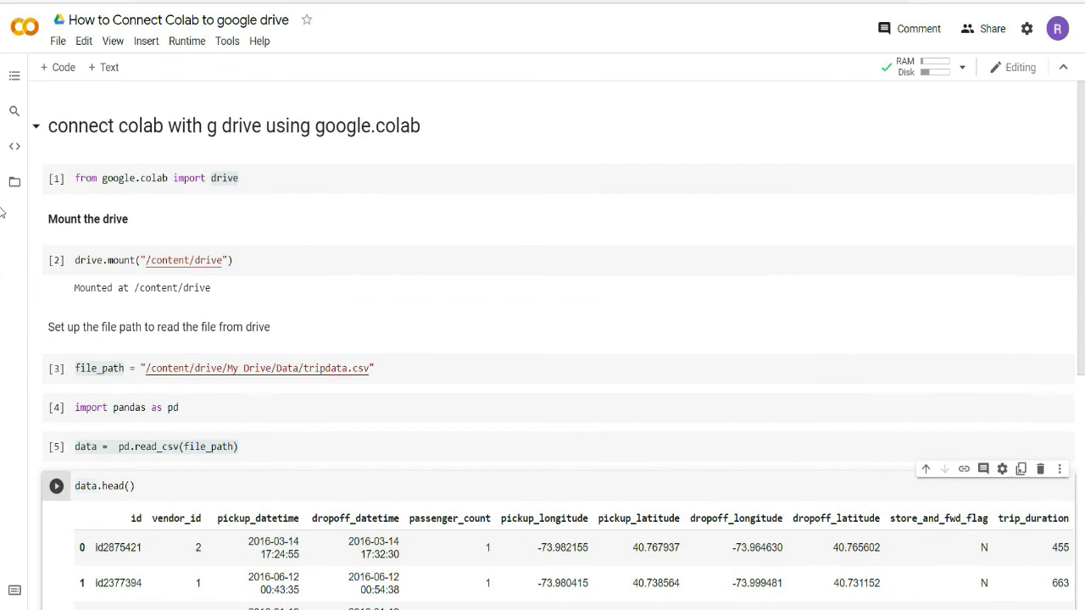